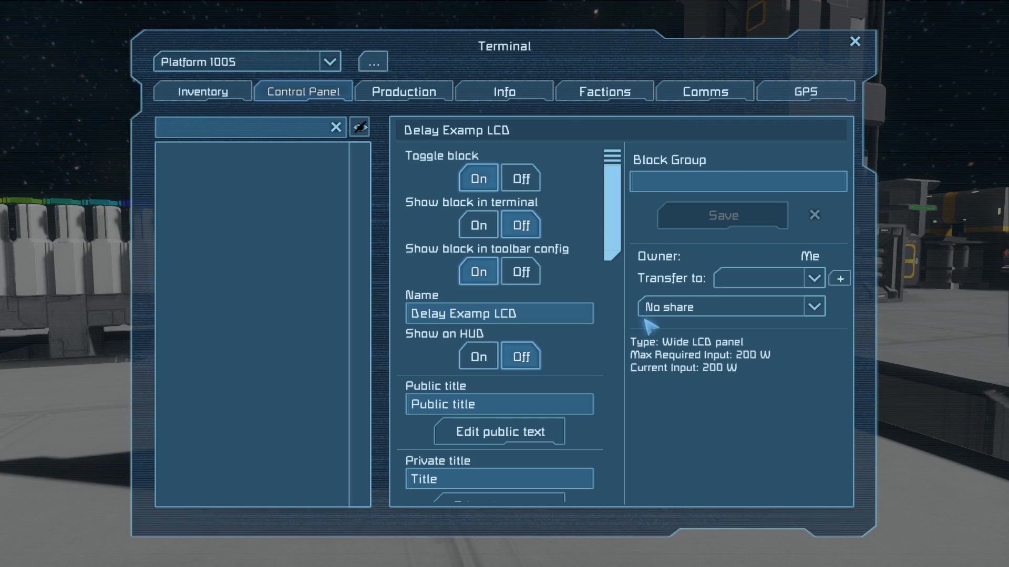
Read through the delay LCD's private-text script code blocks, then leave the script view.
scroll(down, 3)
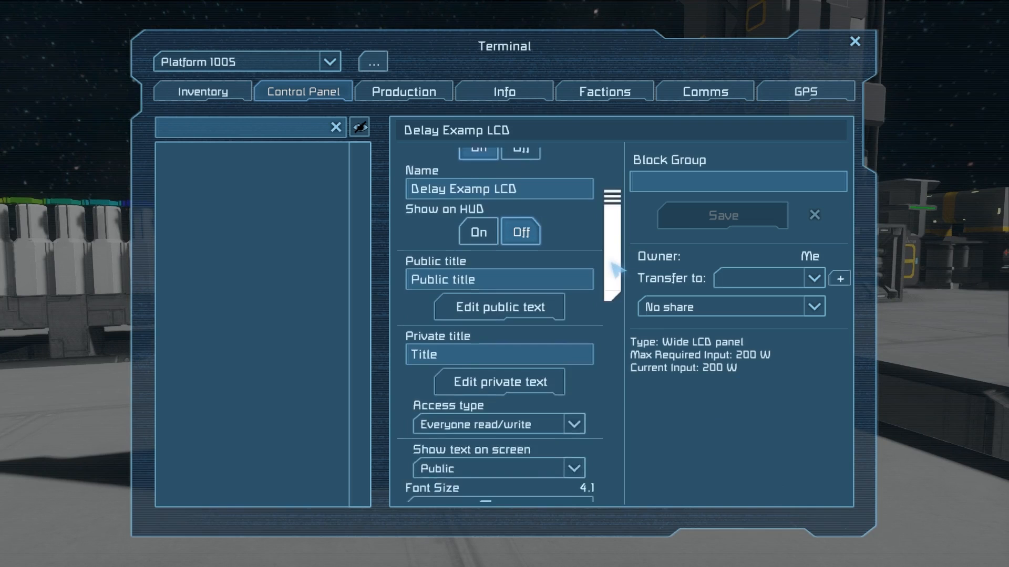
scroll(down, 3)
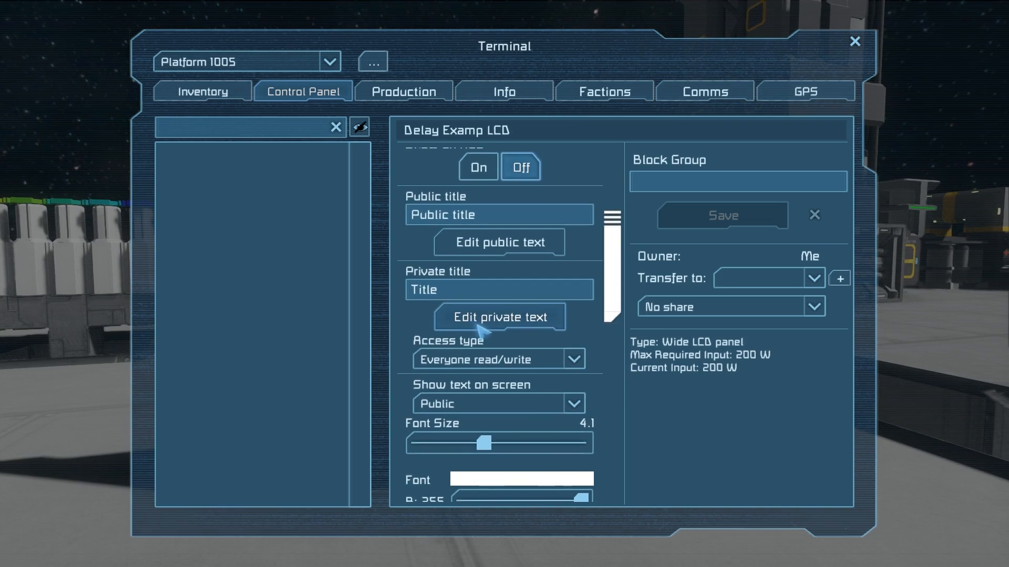
mouse_move(505, 347)
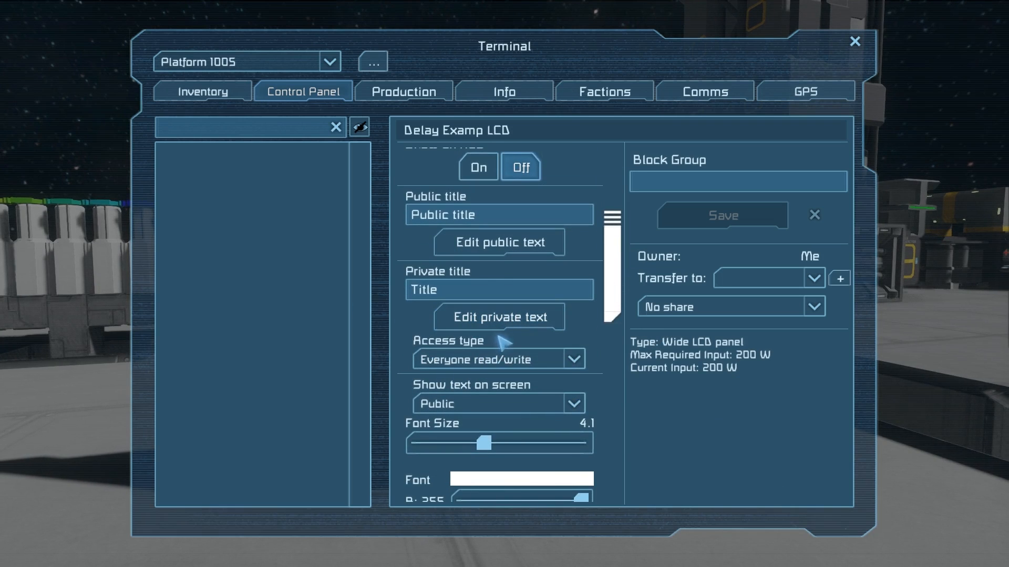
click(498, 318)
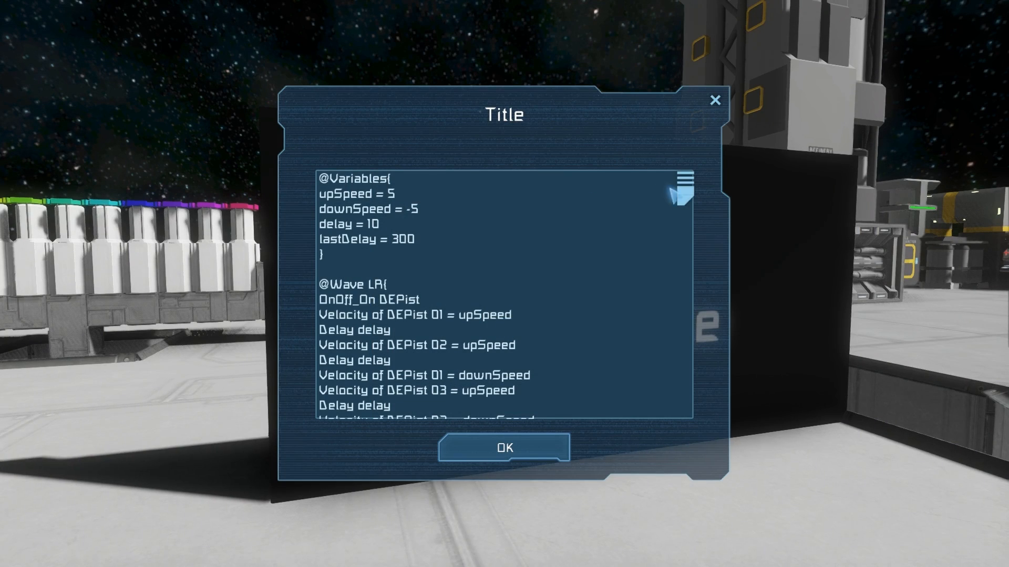
scroll(down, 3)
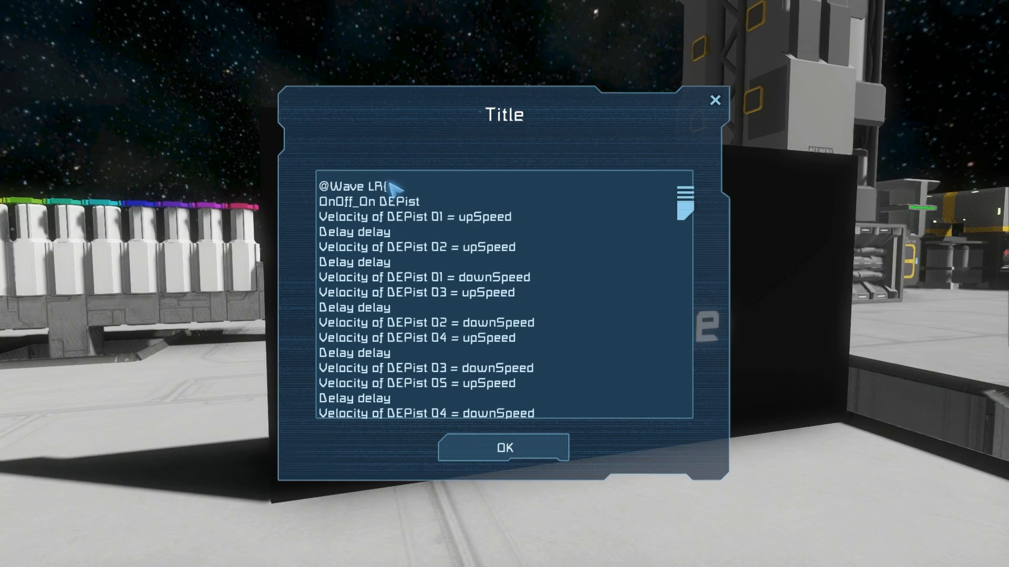
scroll(down, 3)
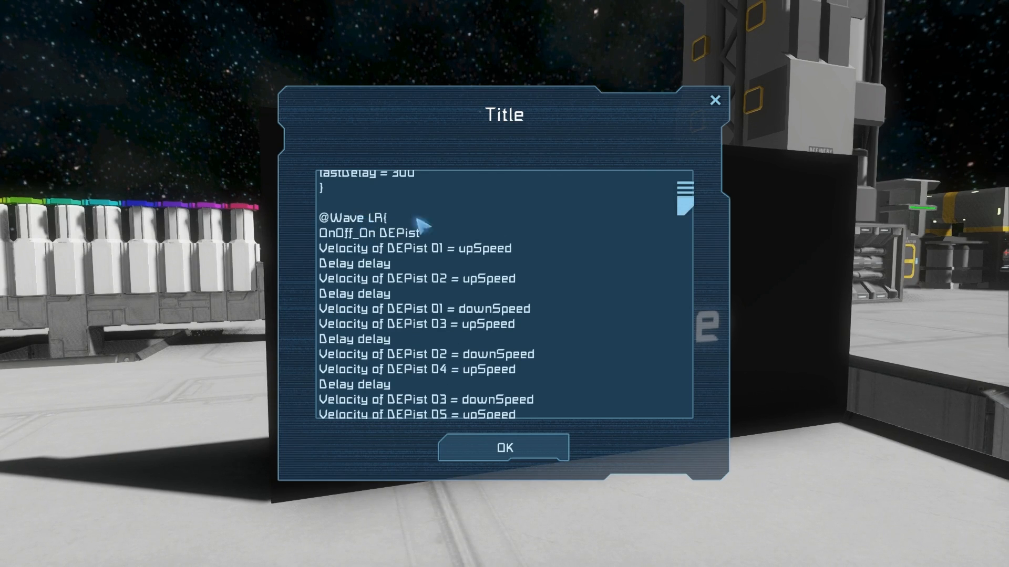
mouse_move(380, 214)
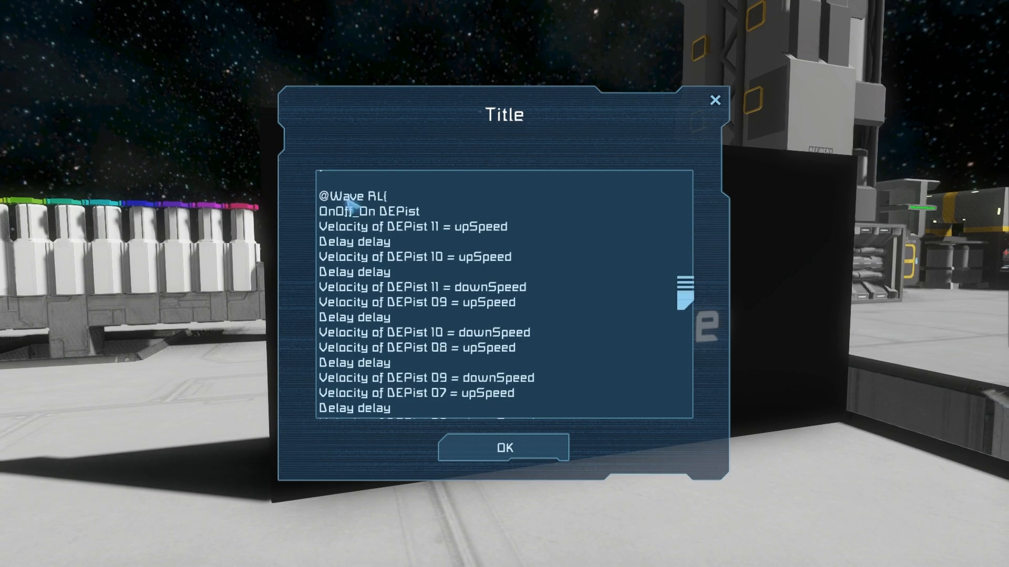
mouse_move(538, 258)
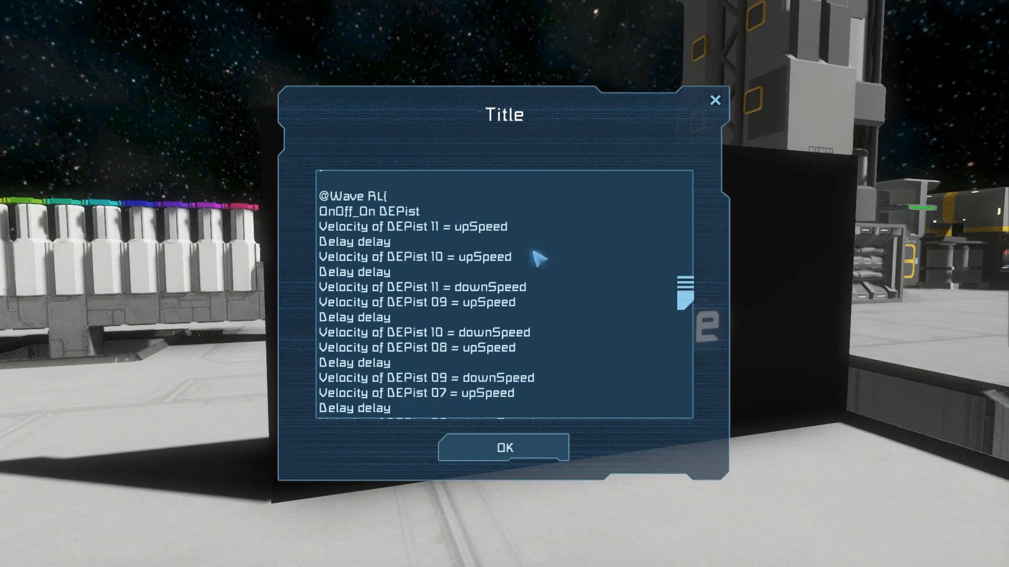
scroll(down, 3)
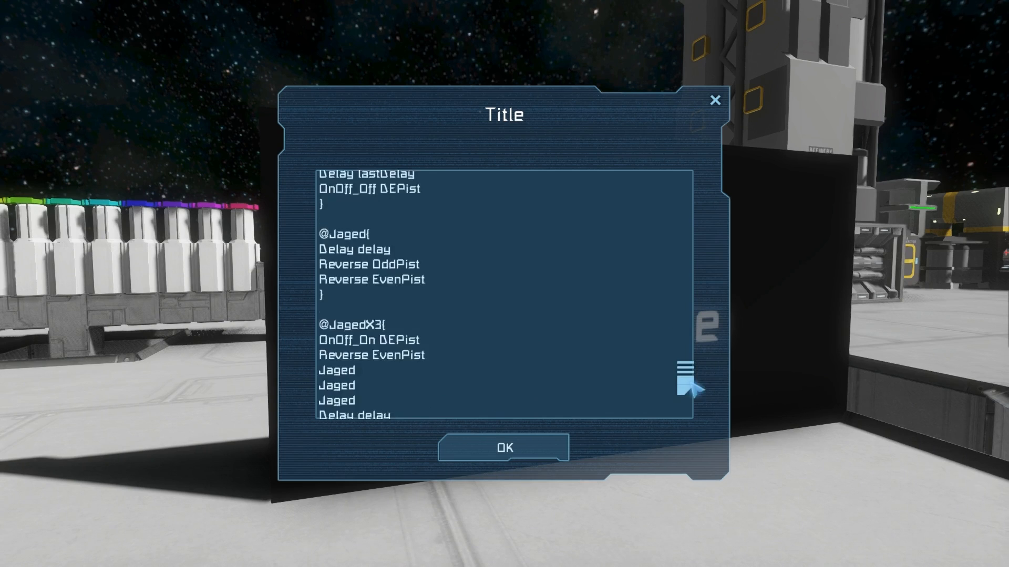
scroll(down, 3)
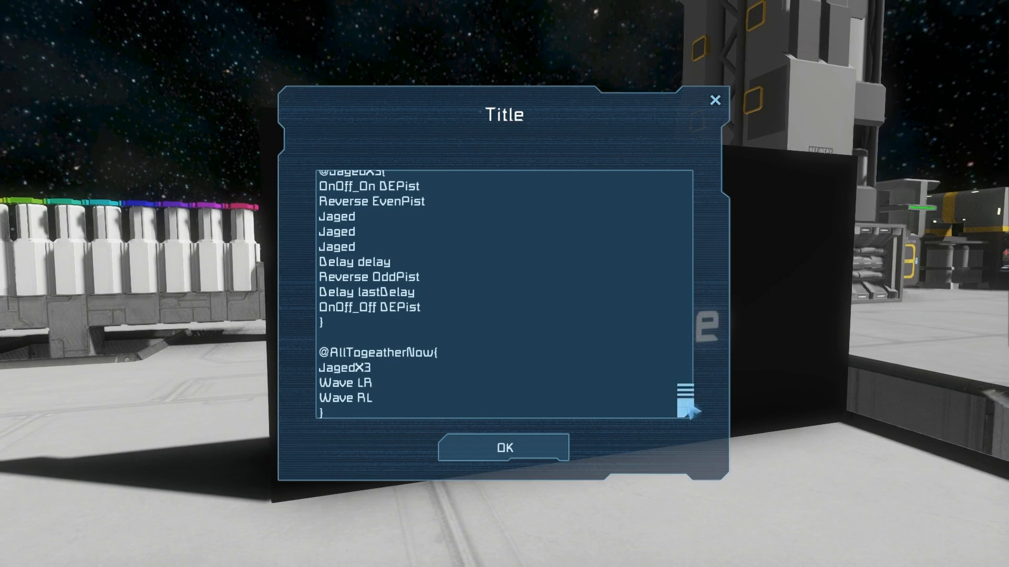
mouse_move(322, 355)
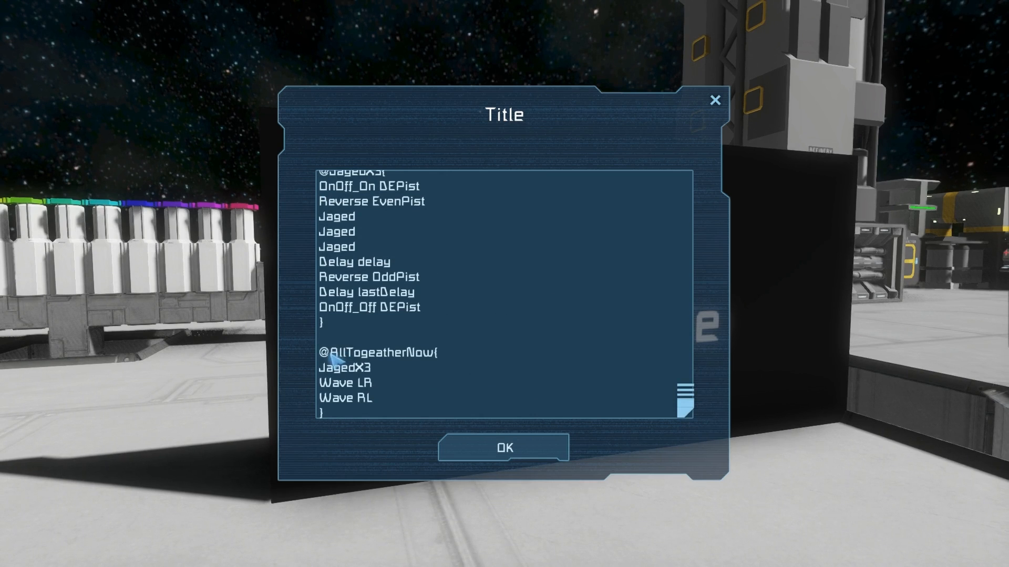
mouse_move(333, 430)
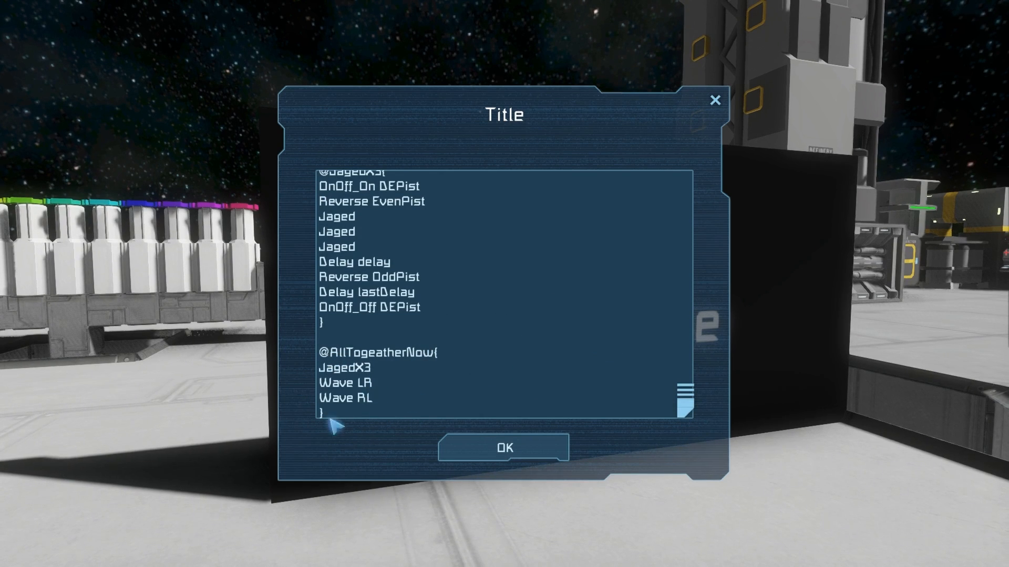
mouse_move(346, 368)
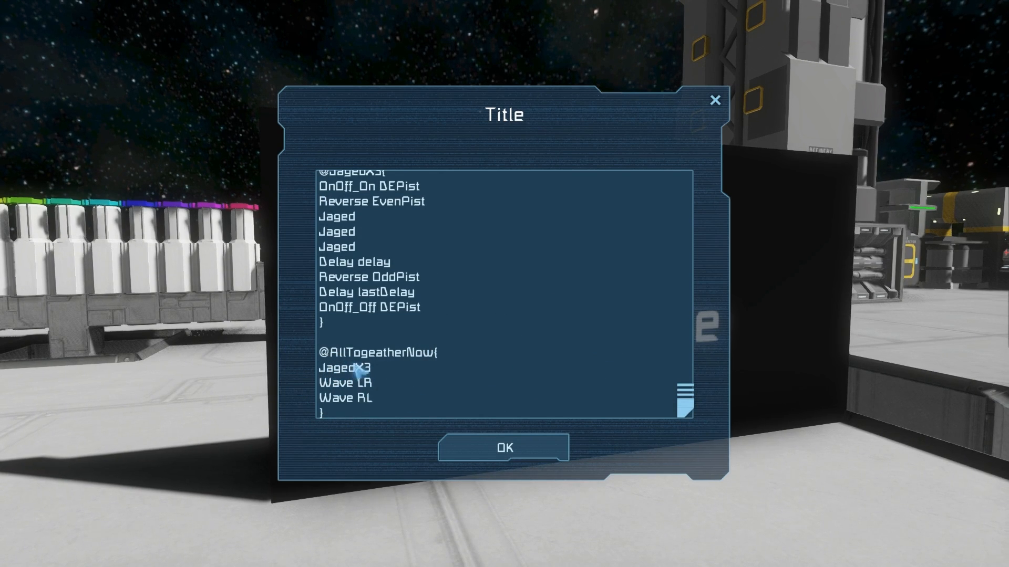
mouse_move(327, 336)
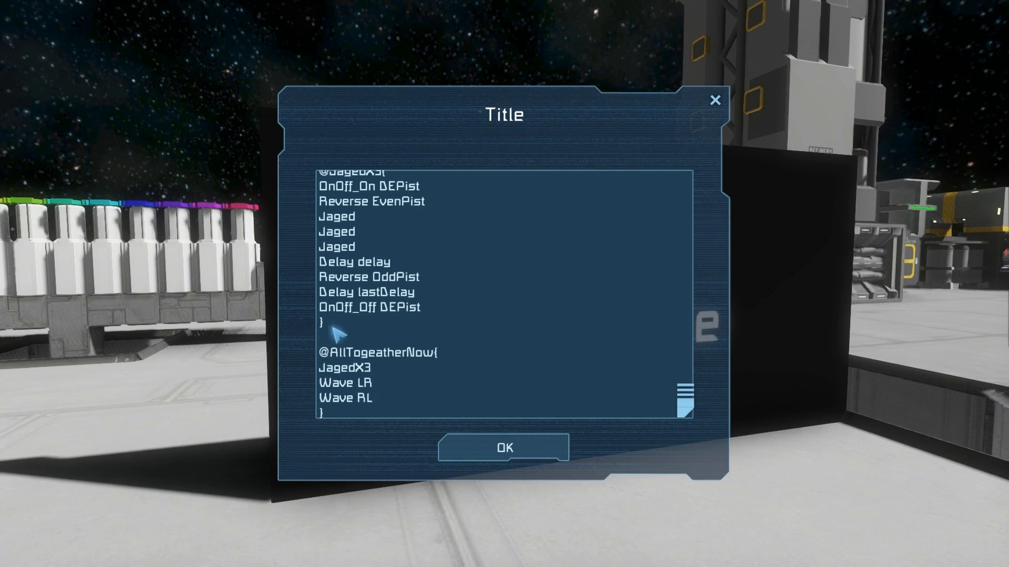
click(504, 447)
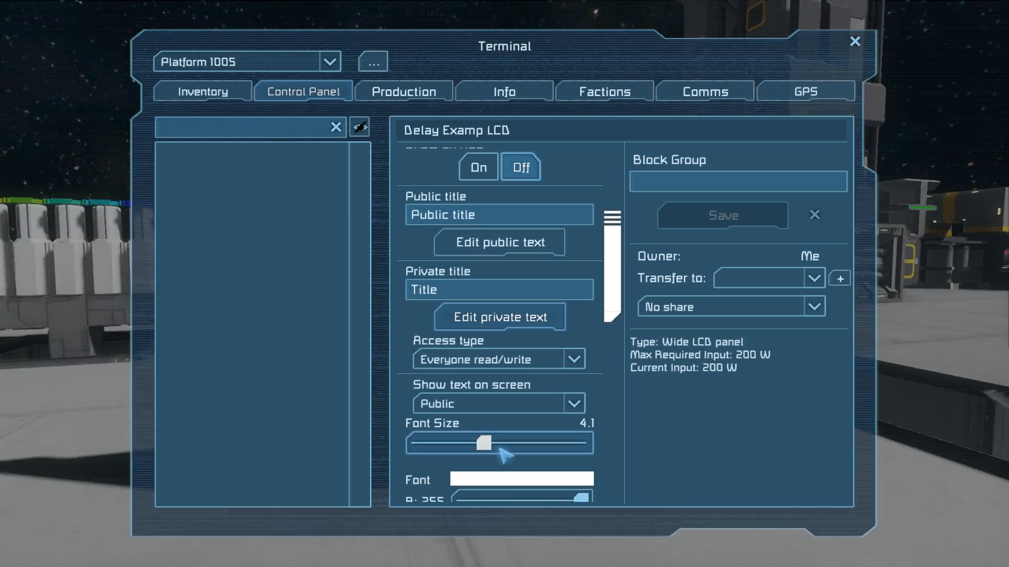
Leave the delay LCD terminal and review the elevator script's Floor 1 and Floor 2 routines.
click(854, 40)
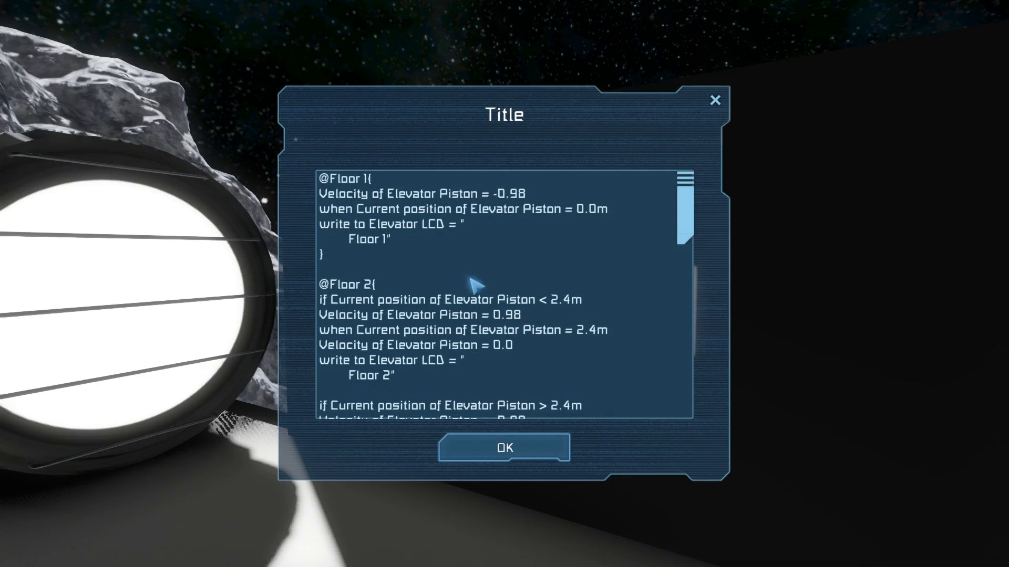
mouse_move(342, 222)
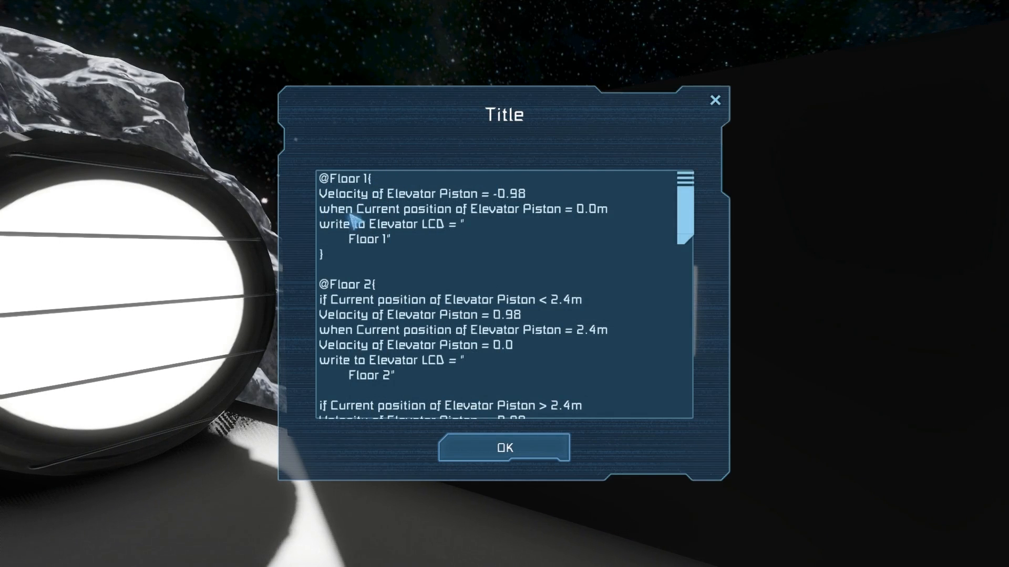
mouse_move(702, 110)
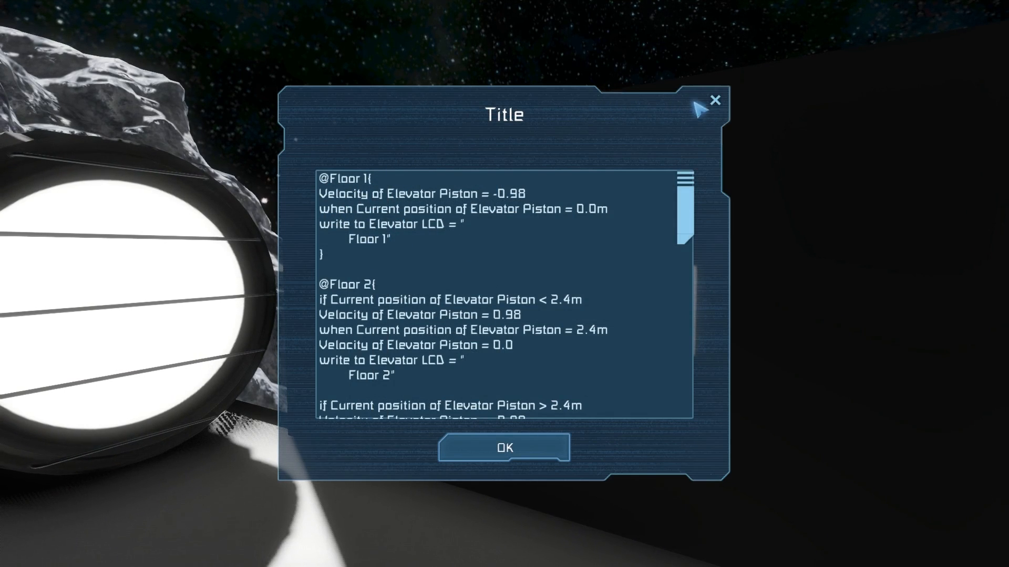
click(504, 448)
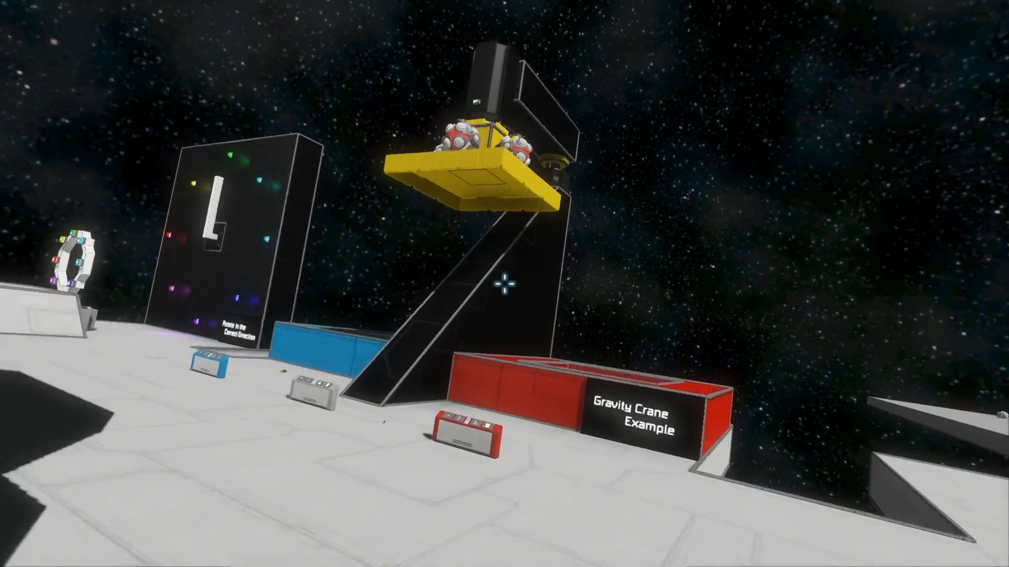
mouse_move(504, 285)
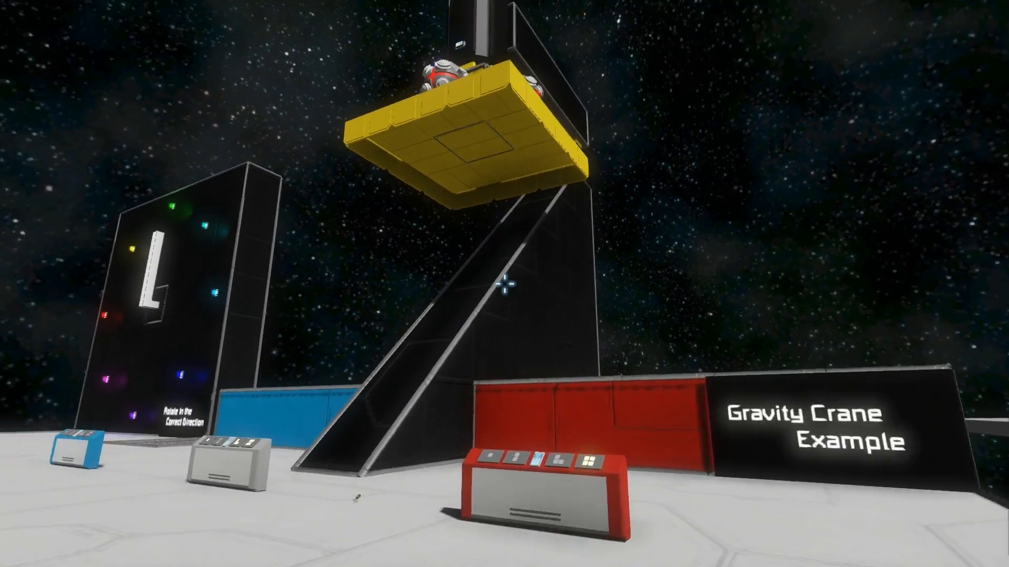
mouse_move(502, 287)
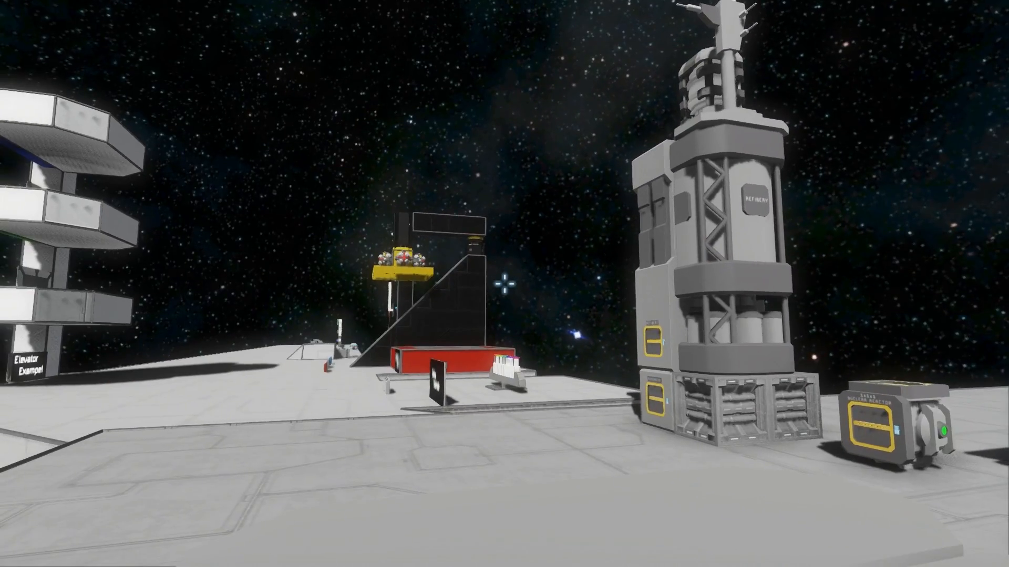
mouse_move(504, 283)
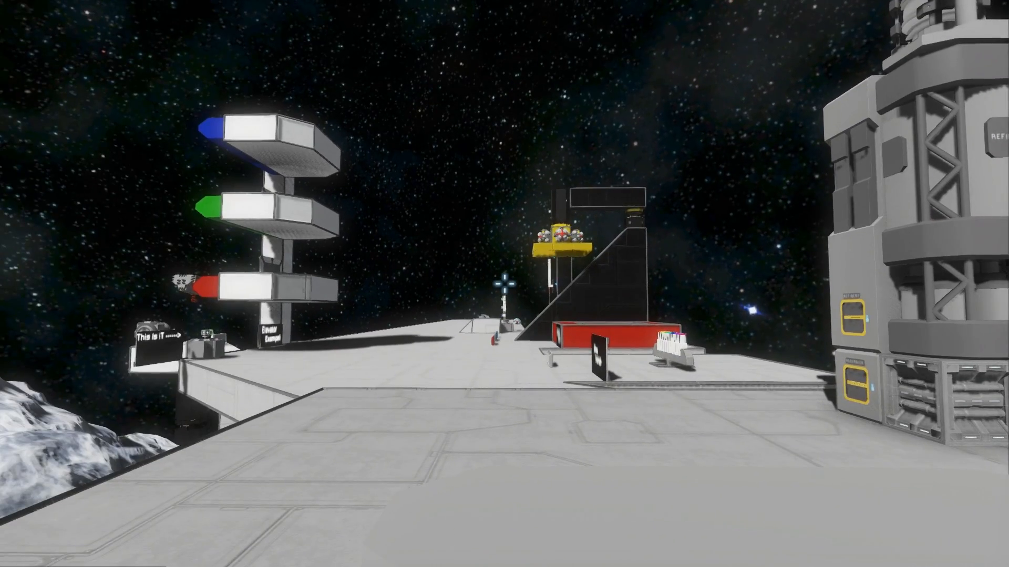